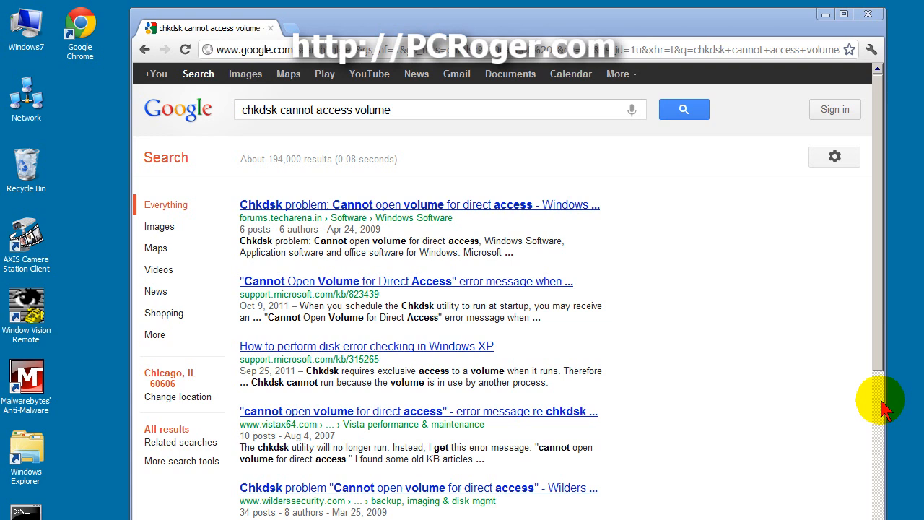
mouse_move(863, 405)
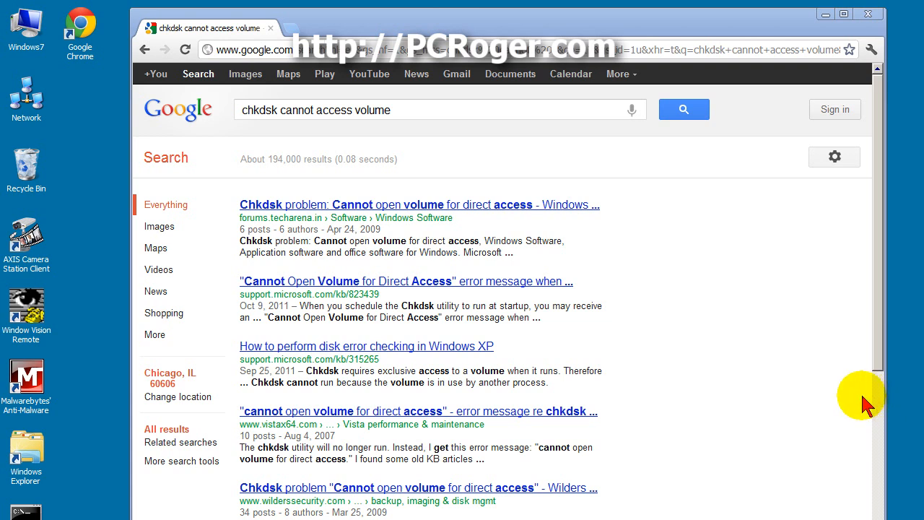
mouse_move(491, 224)
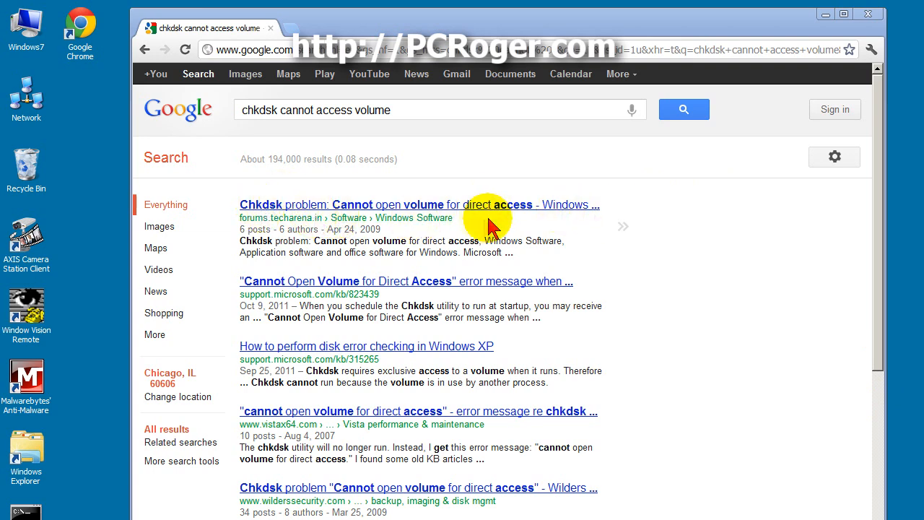
- Bring up the view of the computer's drives
click(867, 13)
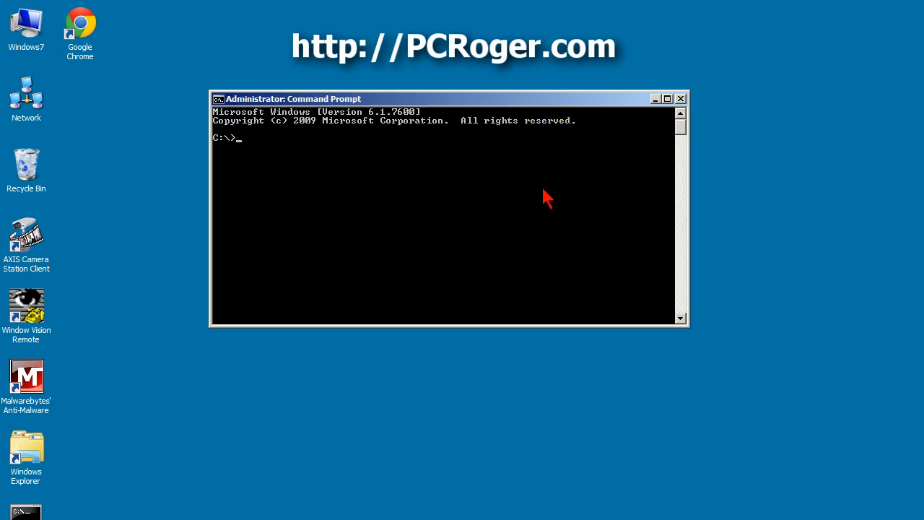
double_click(26, 23)
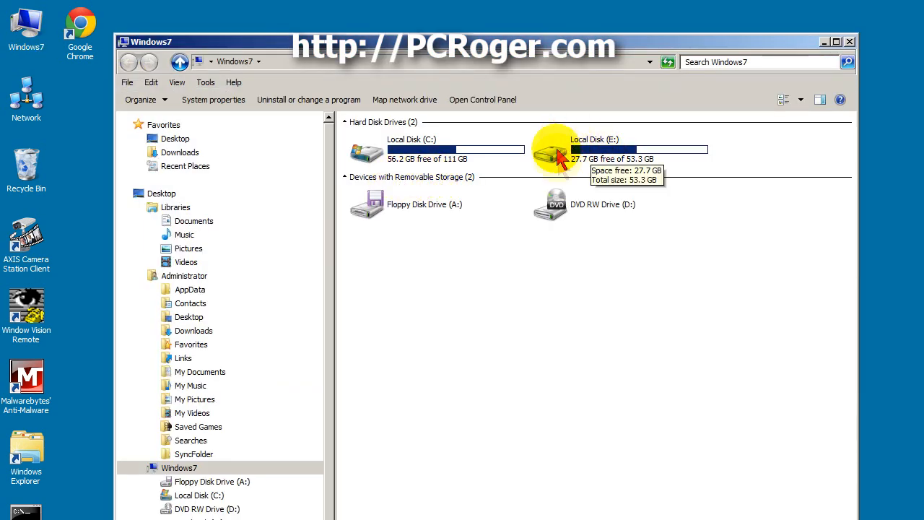
mouse_move(587, 144)
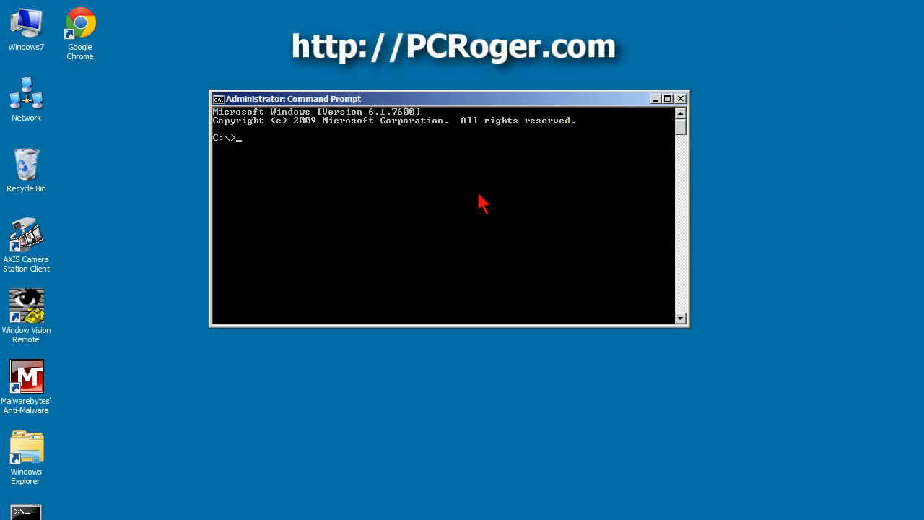
- Run chkdsk e: /f, decline the dismount and restart-scheduling offers, and close Command Prompt
text(chkd)
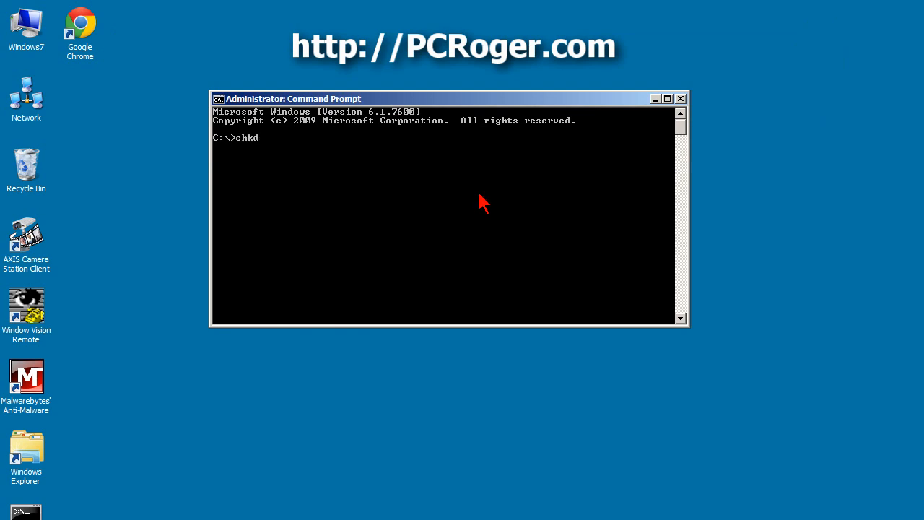
text(sk)
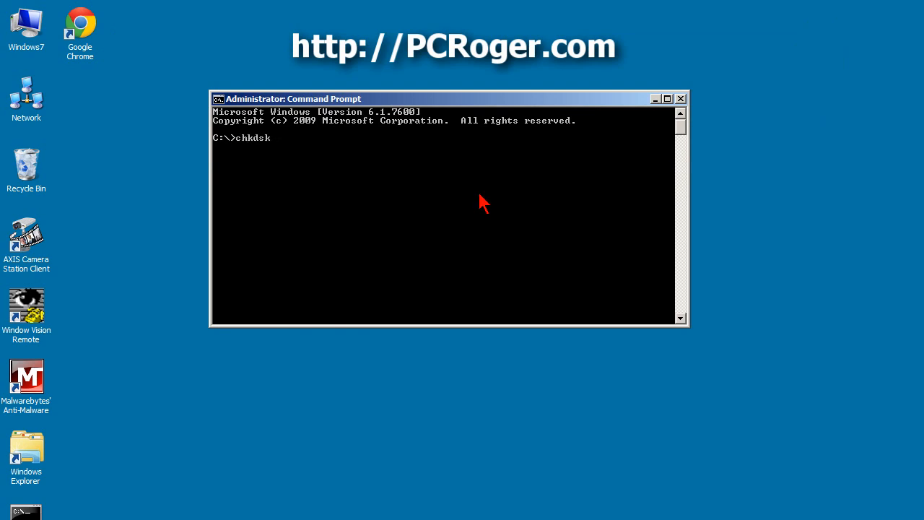
text(e: /f)
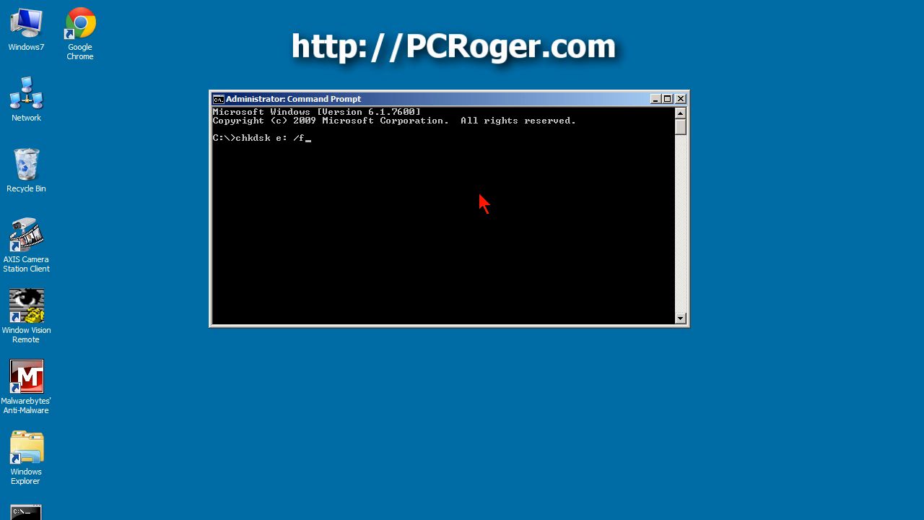
key(Return)
text(n)
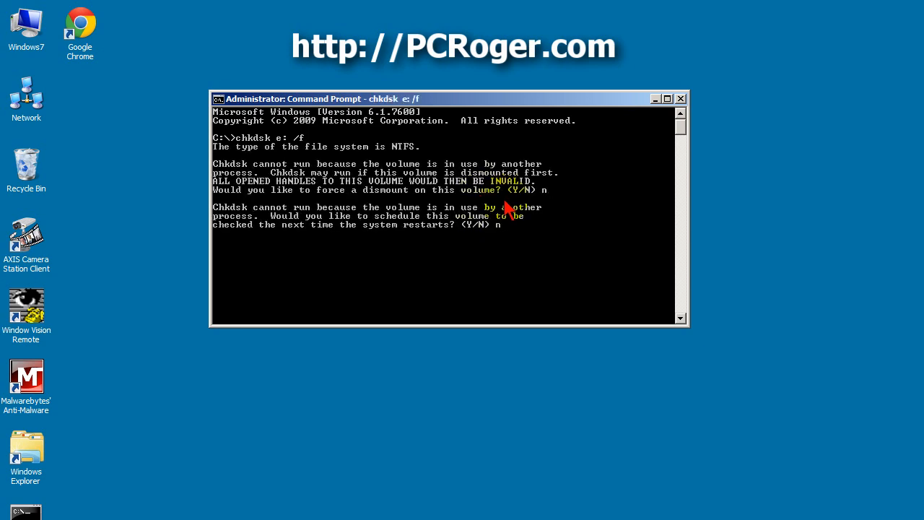
key(Return)
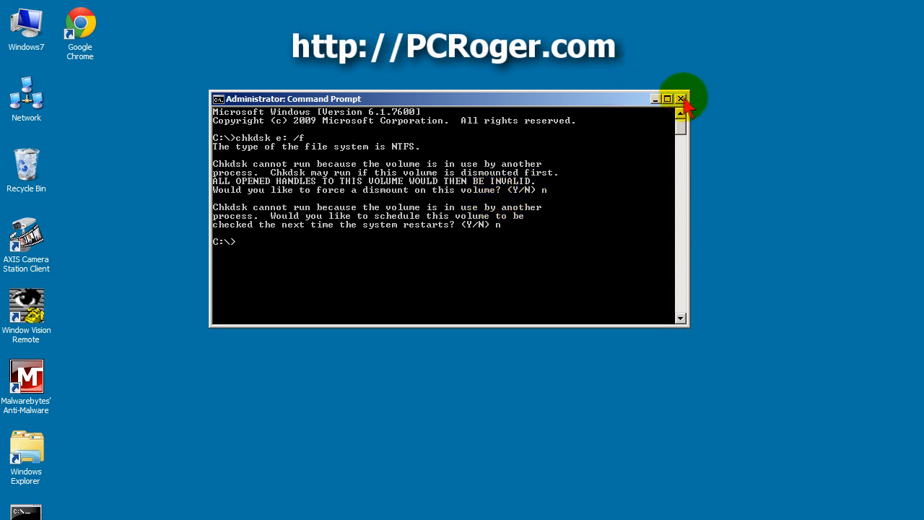
mouse_move(681, 98)
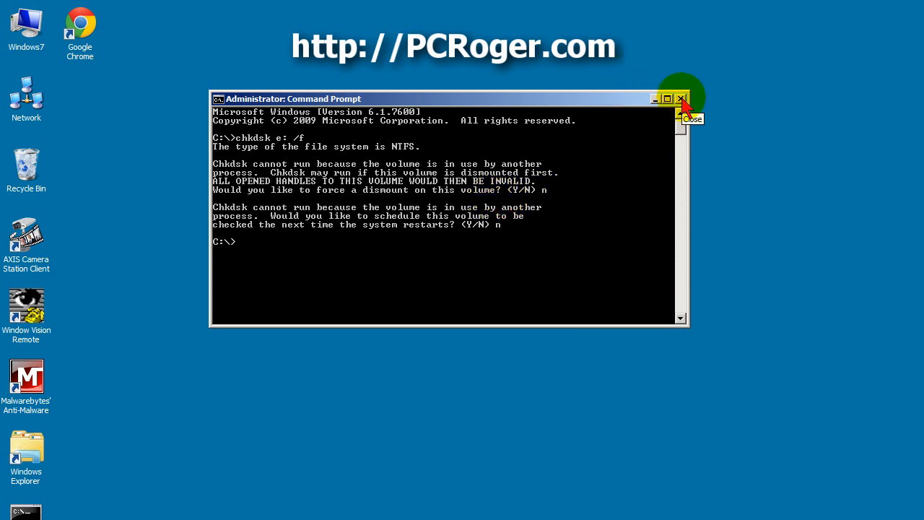
click(682, 98)
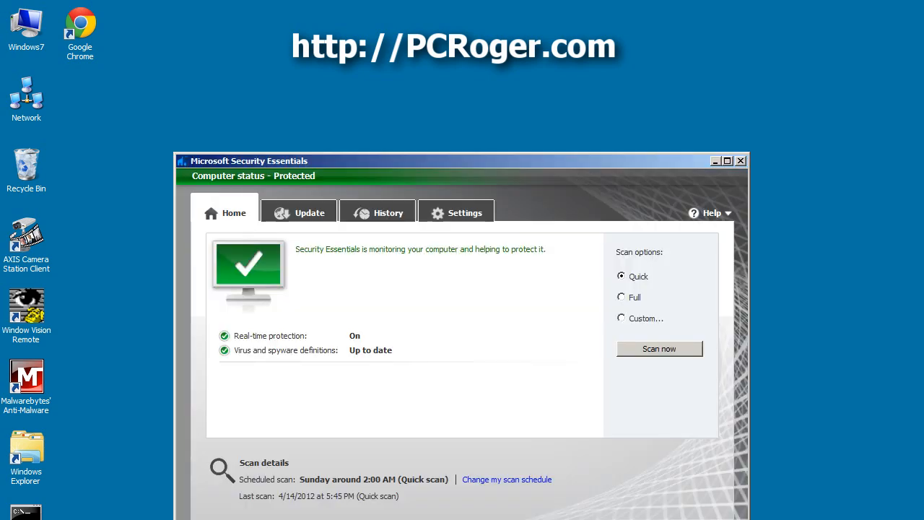
- Move the Security Essentials window higher on the desktop
drag(462, 161, 448, 104)
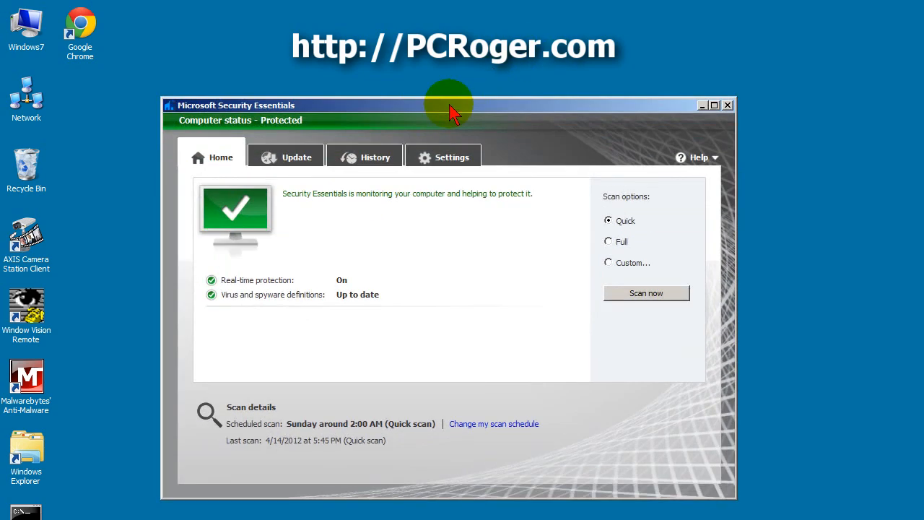
mouse_move(463, 119)
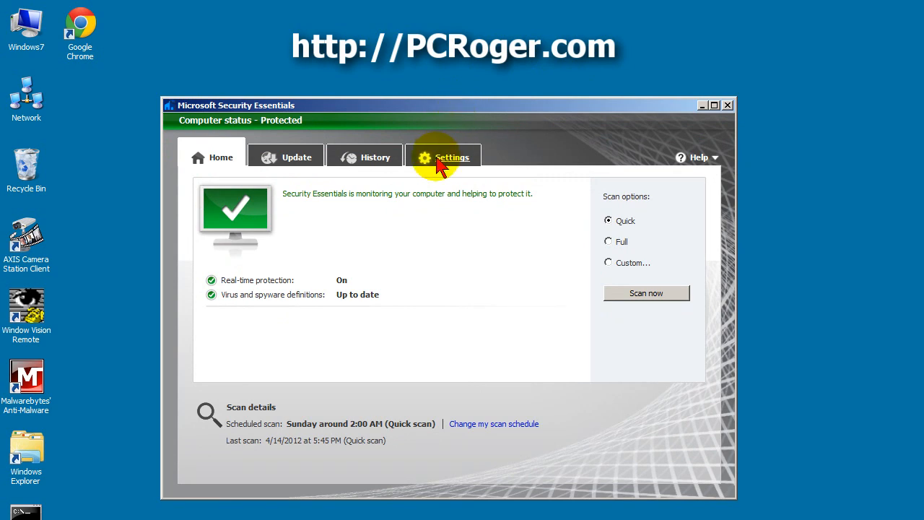
- Add drive E:\ to excluded files and locations, save changes, and return to the status overview
click(443, 156)
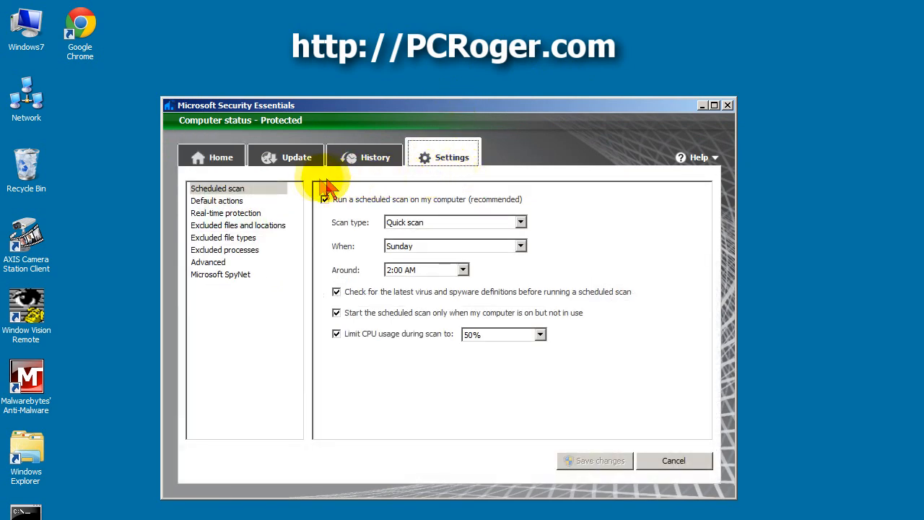
click(237, 226)
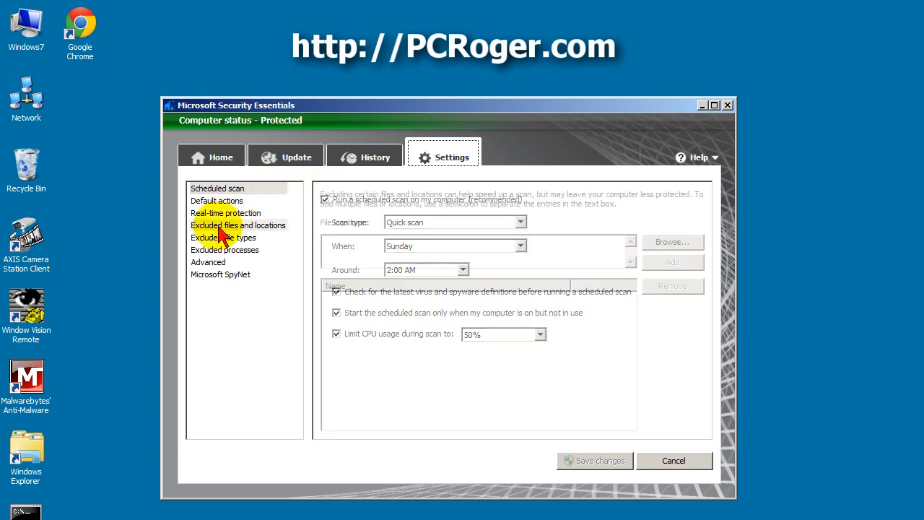
click(238, 226)
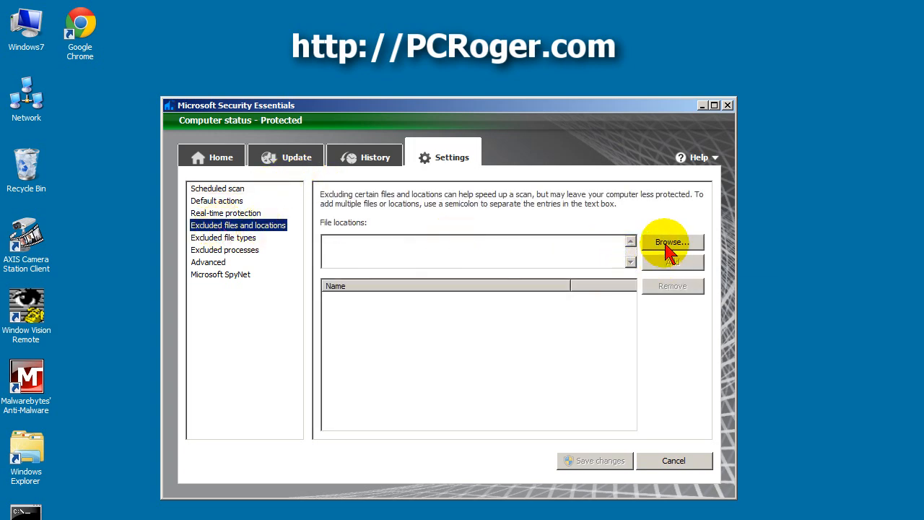
click(673, 243)
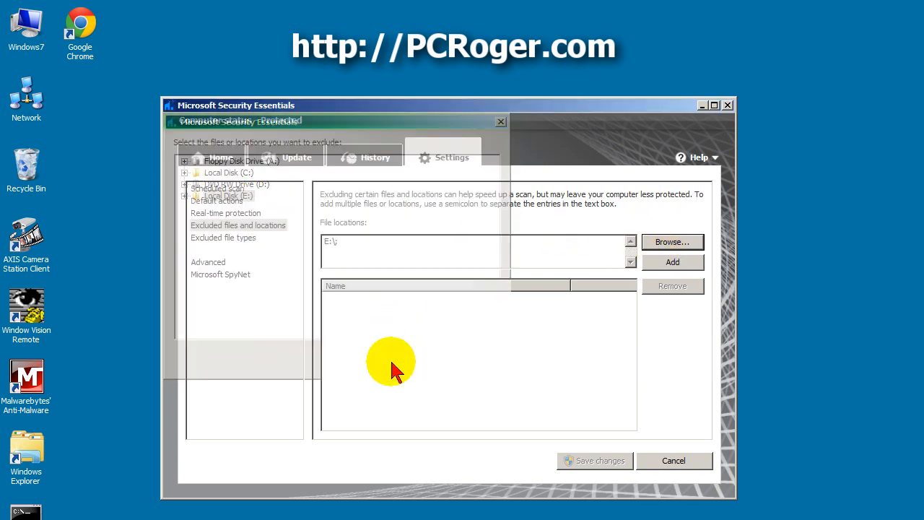
click(673, 263)
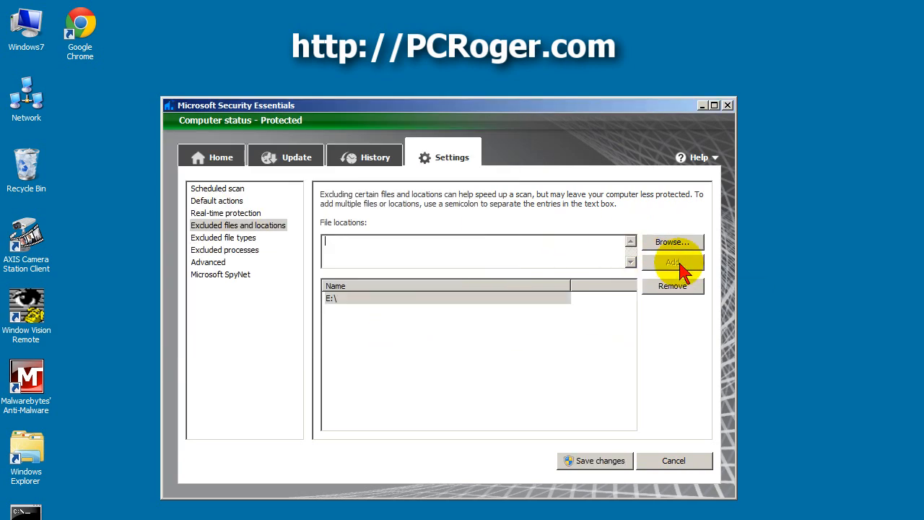
mouse_move(393, 311)
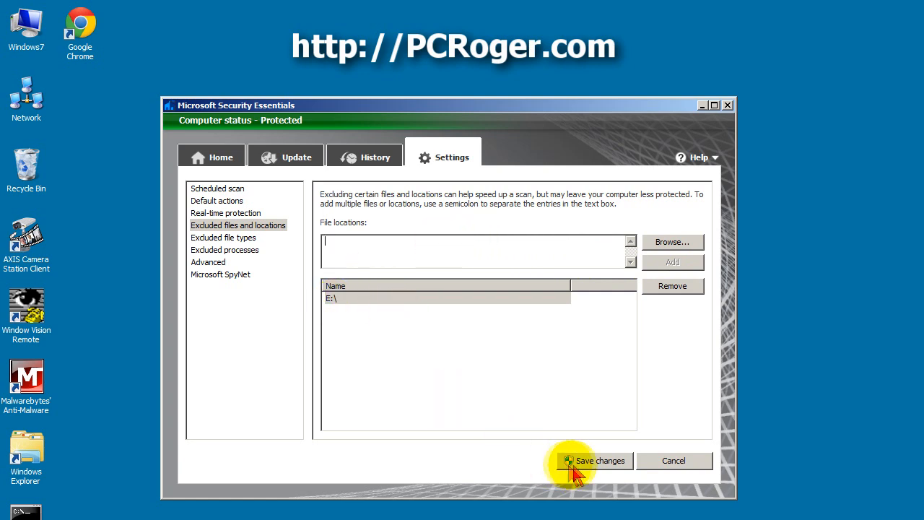
mouse_move(653, 465)
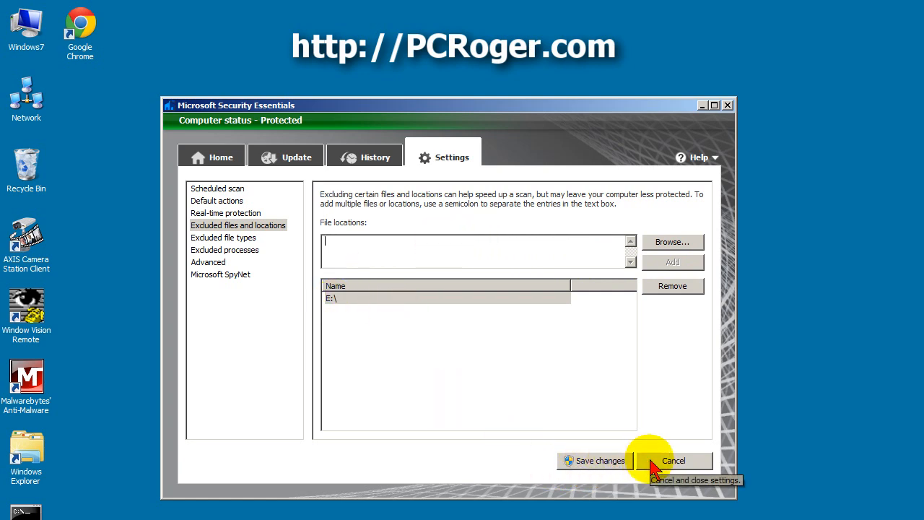
click(673, 460)
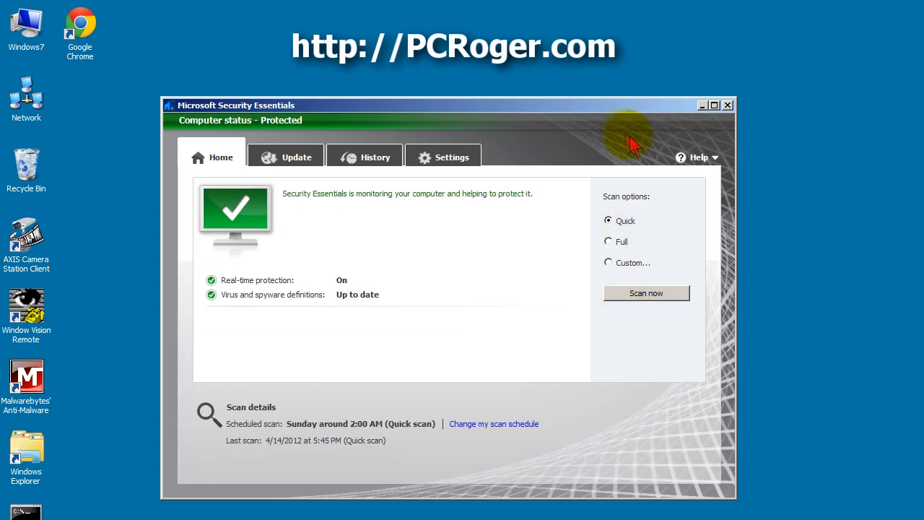
mouse_move(638, 141)
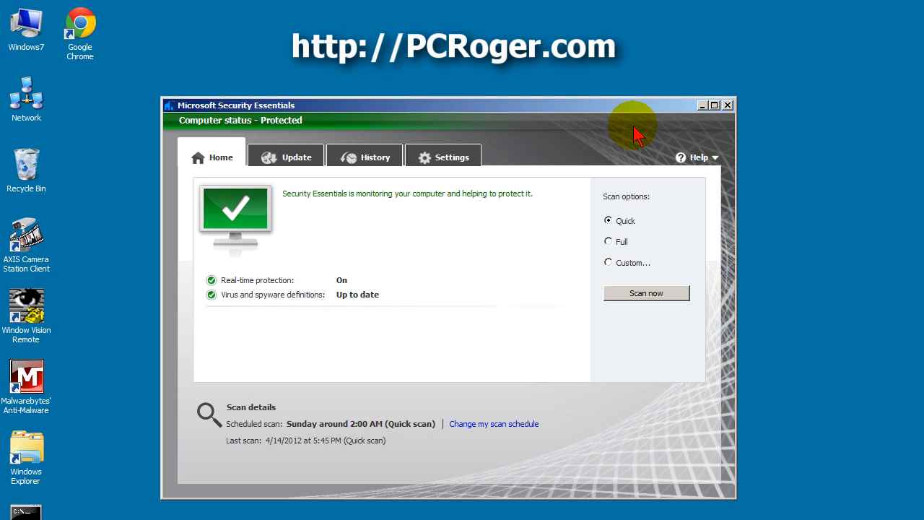
- Move the Security Essentials window slightly higher on the desktop
drag(455, 105, 447, 88)
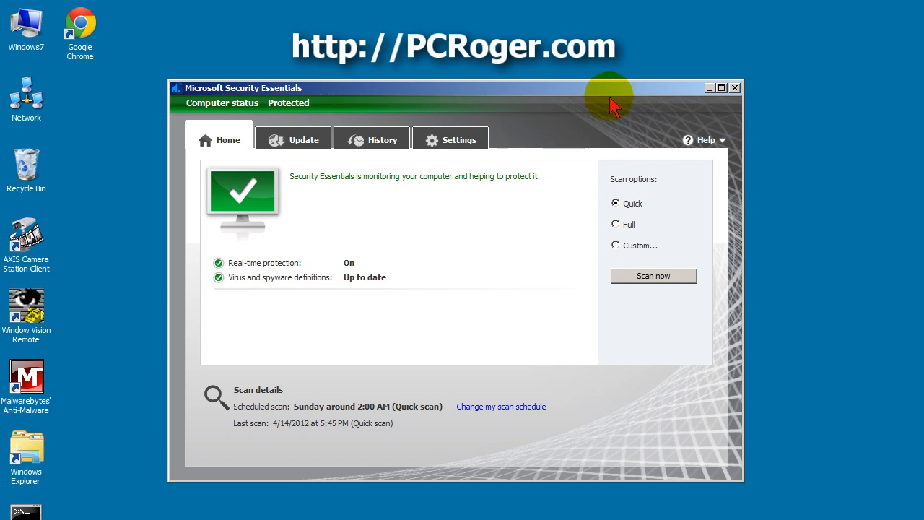
mouse_move(633, 98)
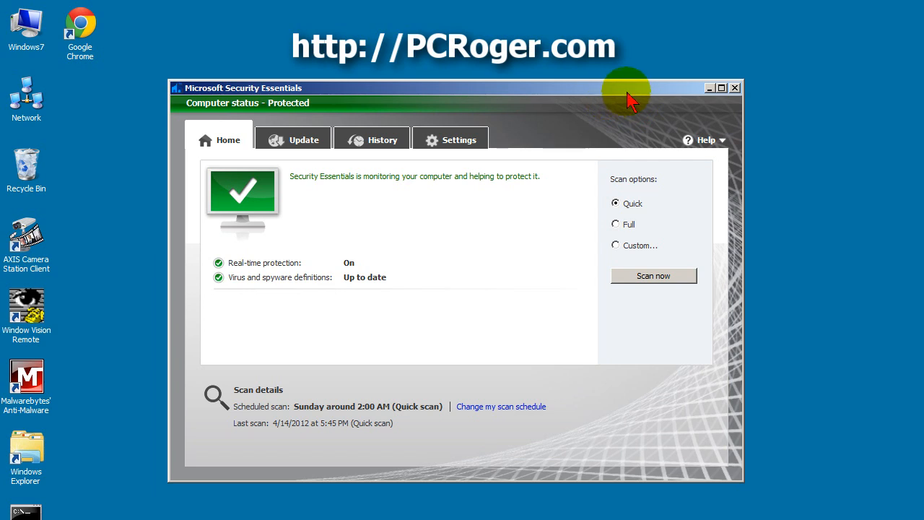
mouse_move(599, 94)
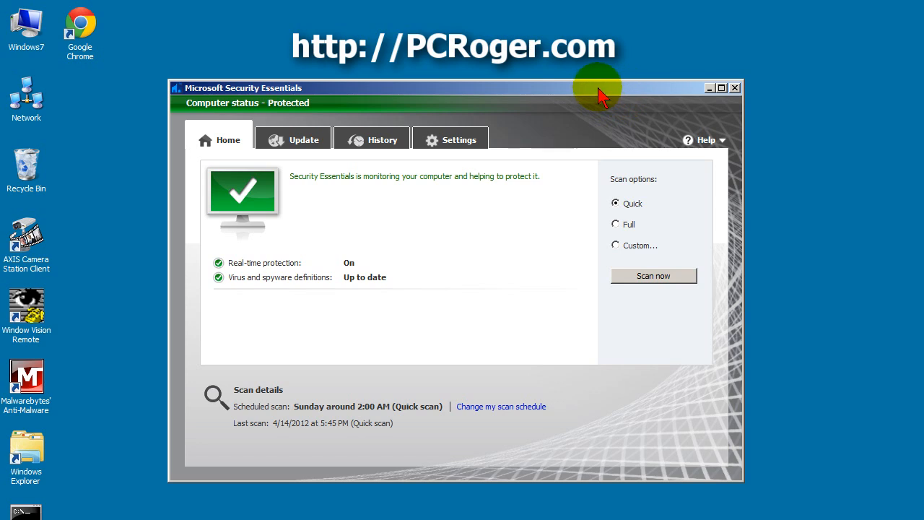